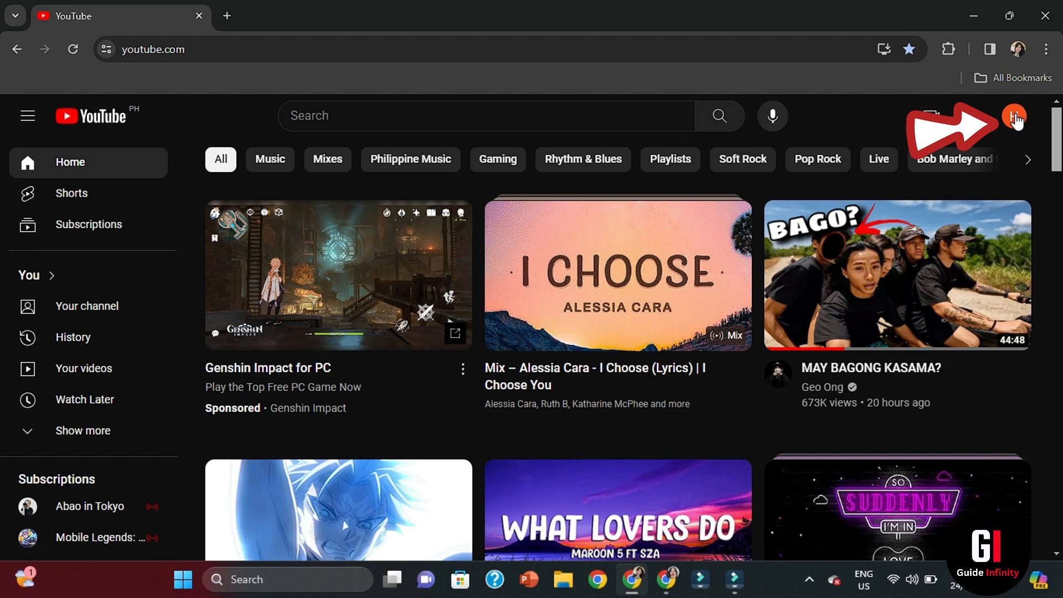
left_click(1014, 117)
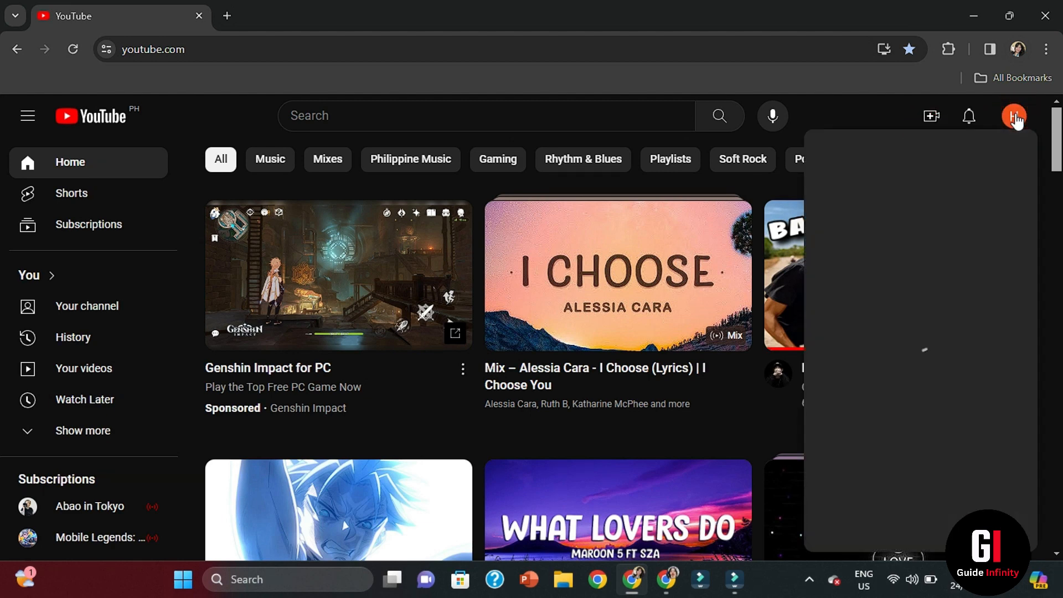
left_click(1014, 117)
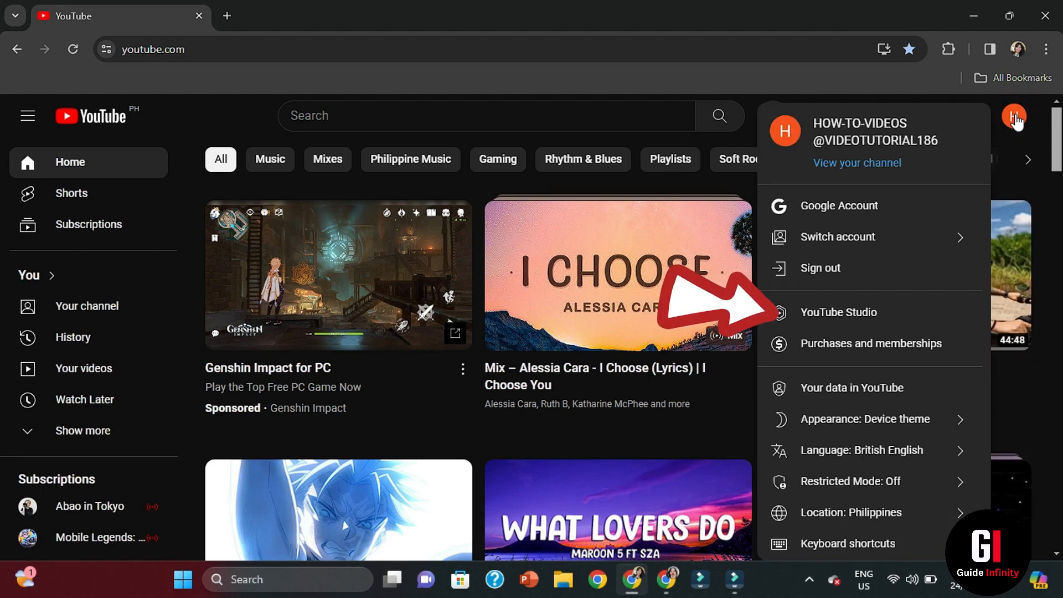
left_click(840, 312)
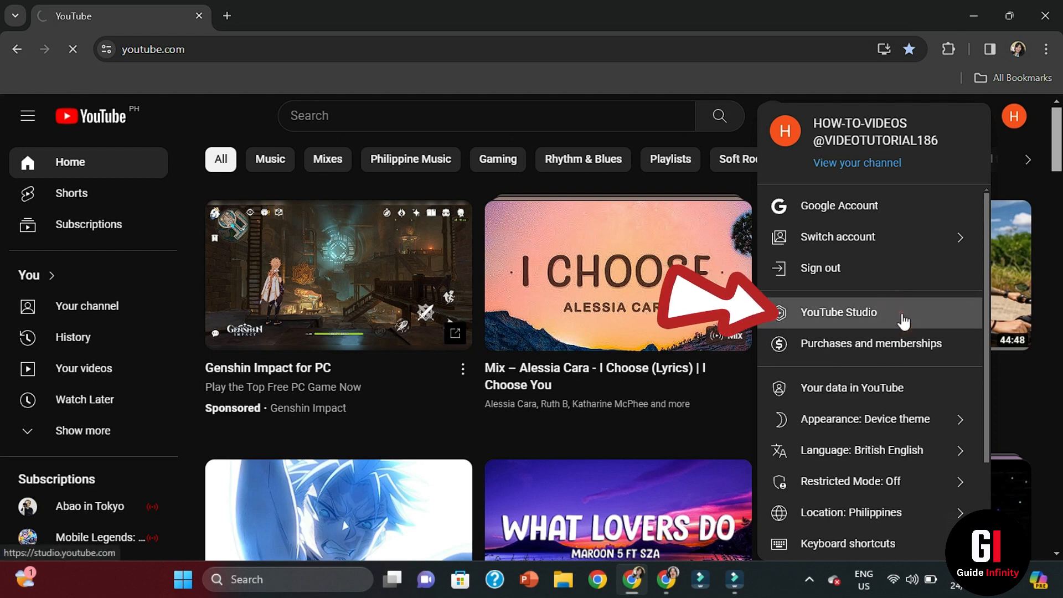
left_click(840, 312)
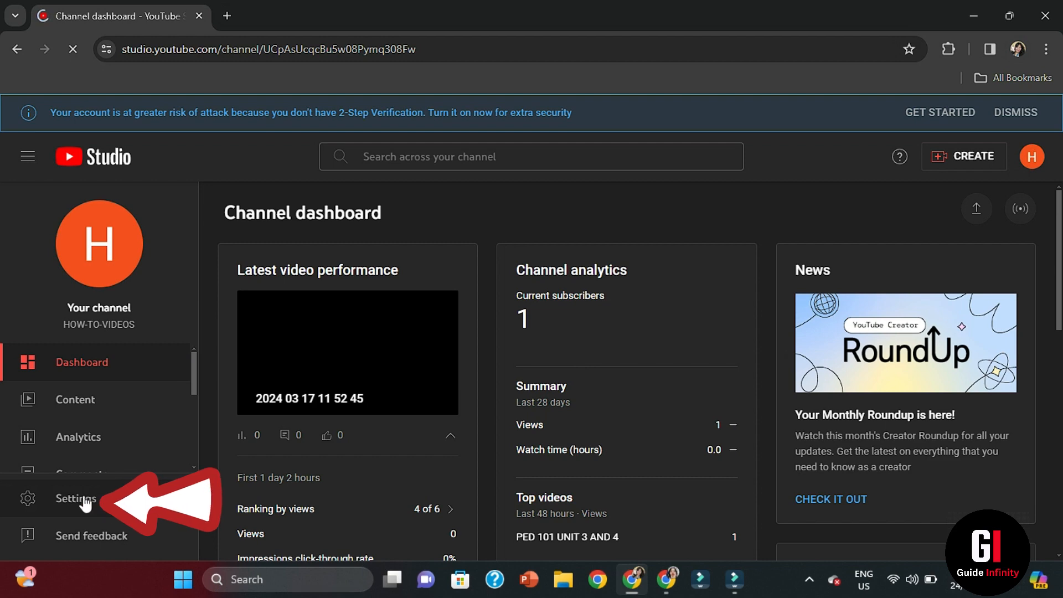
Show the Permissions page in channel Settings, listing the current owner
left_click(75, 499)
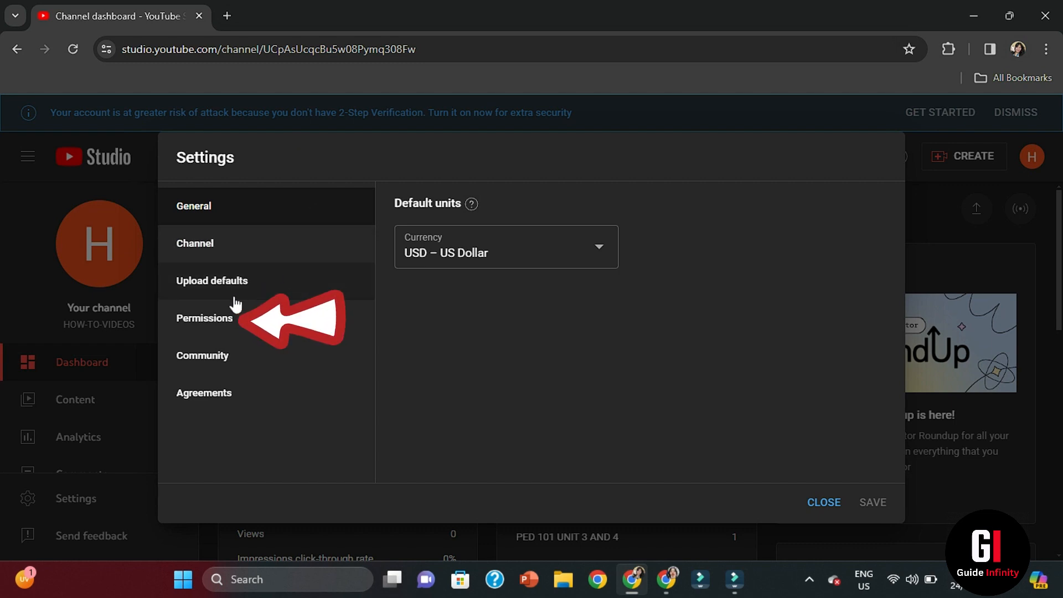
left_click(203, 318)
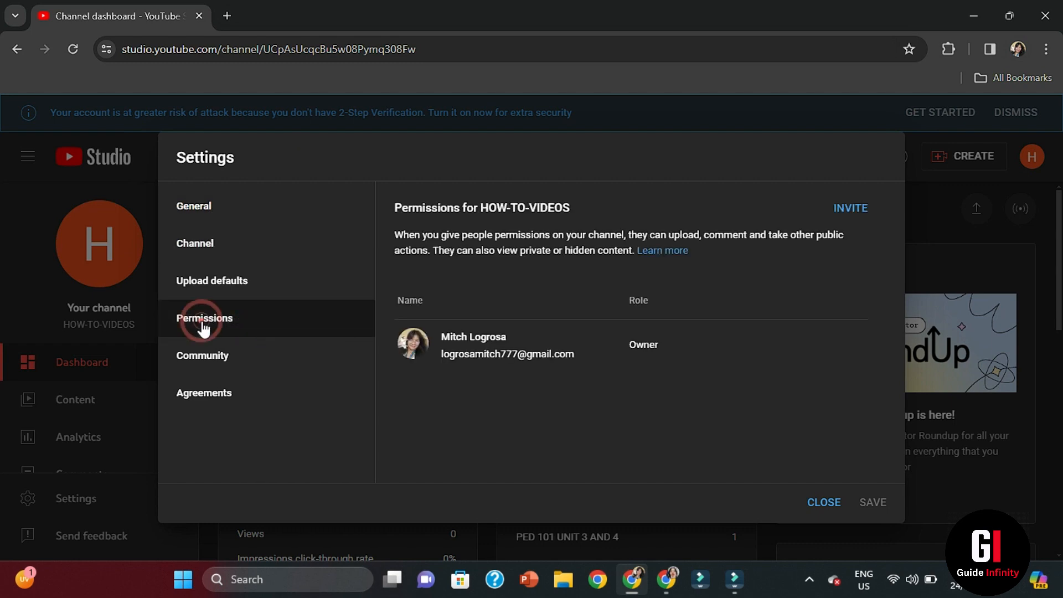
double_click(427, 208)
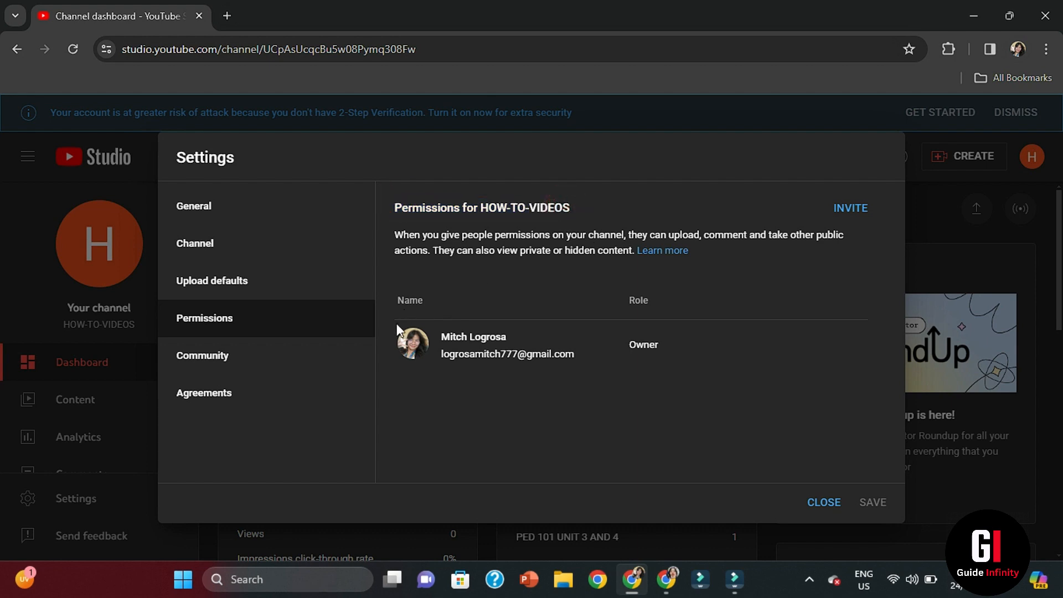
mouse_move(639, 349)
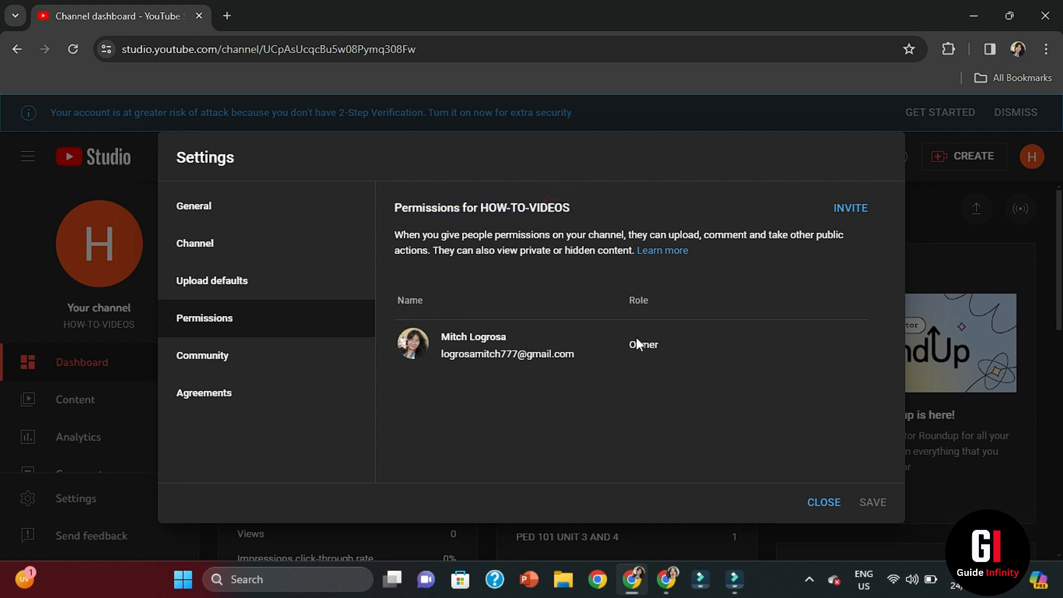
mouse_move(853, 232)
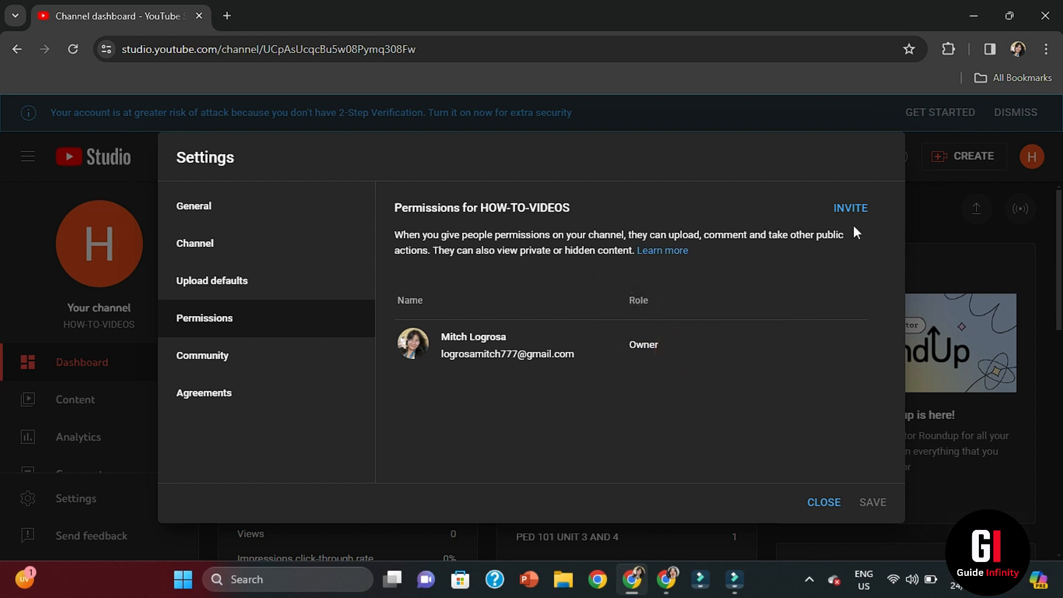
mouse_move(645, 341)
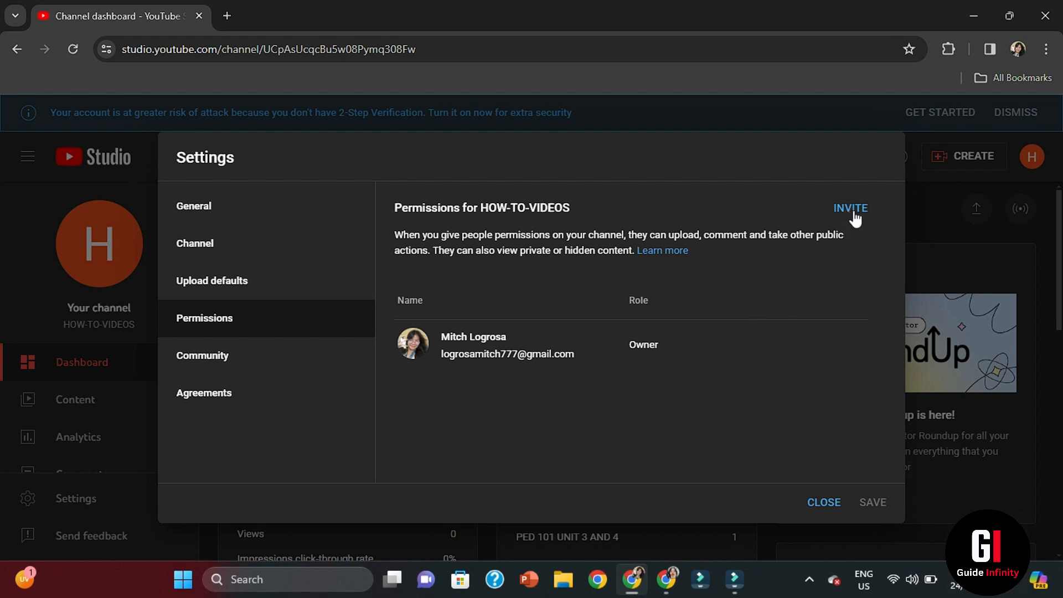
Start an invite, enter the invitee's email address and bring up the Access role list
left_click(850, 208)
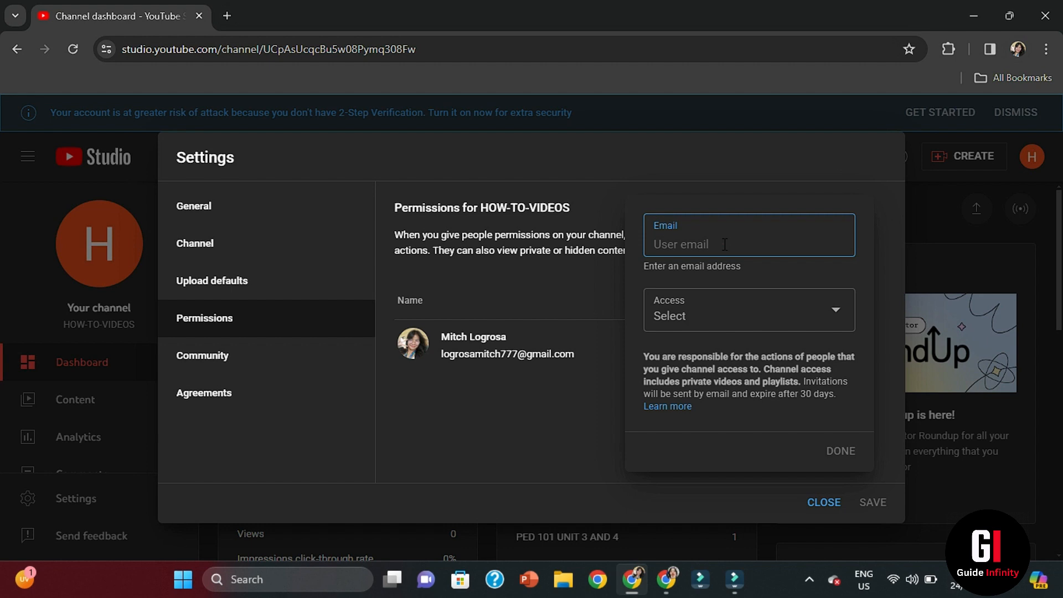
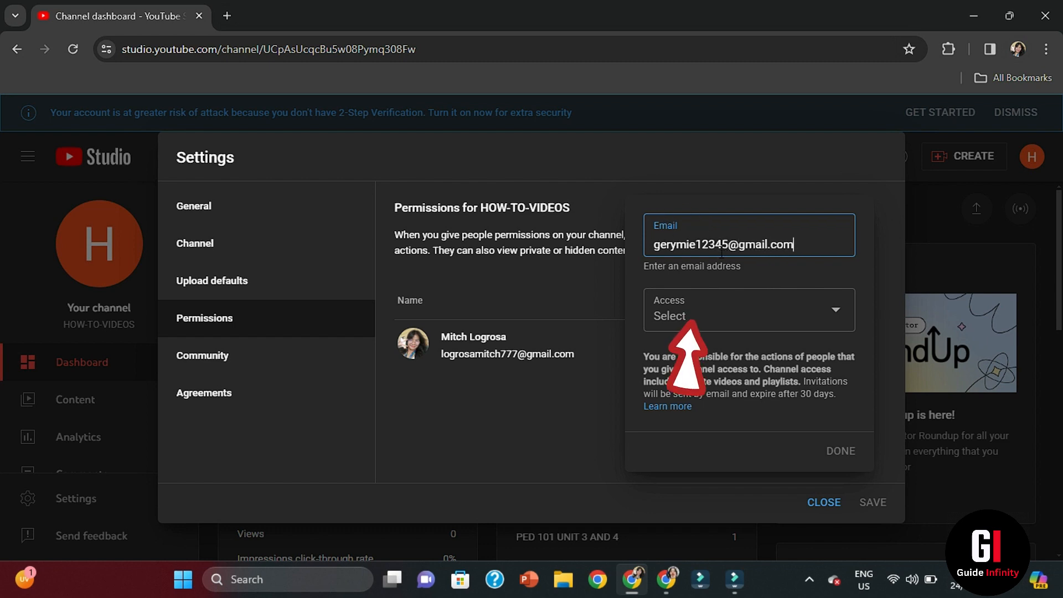
left_click(749, 310)
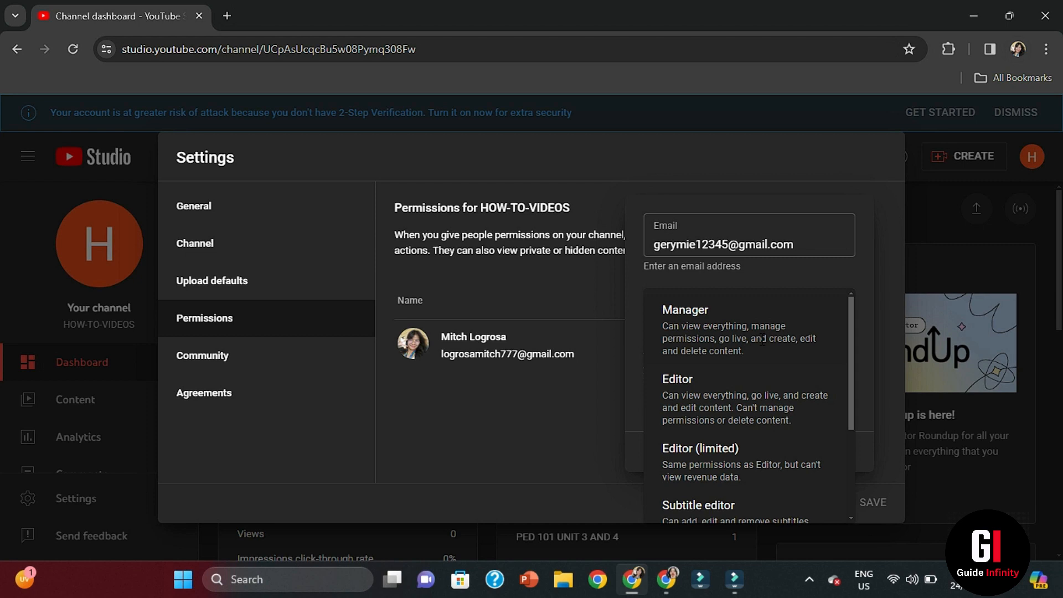
Choose Manager as the access role and confirm the invite with DONE
scroll("down", 3)
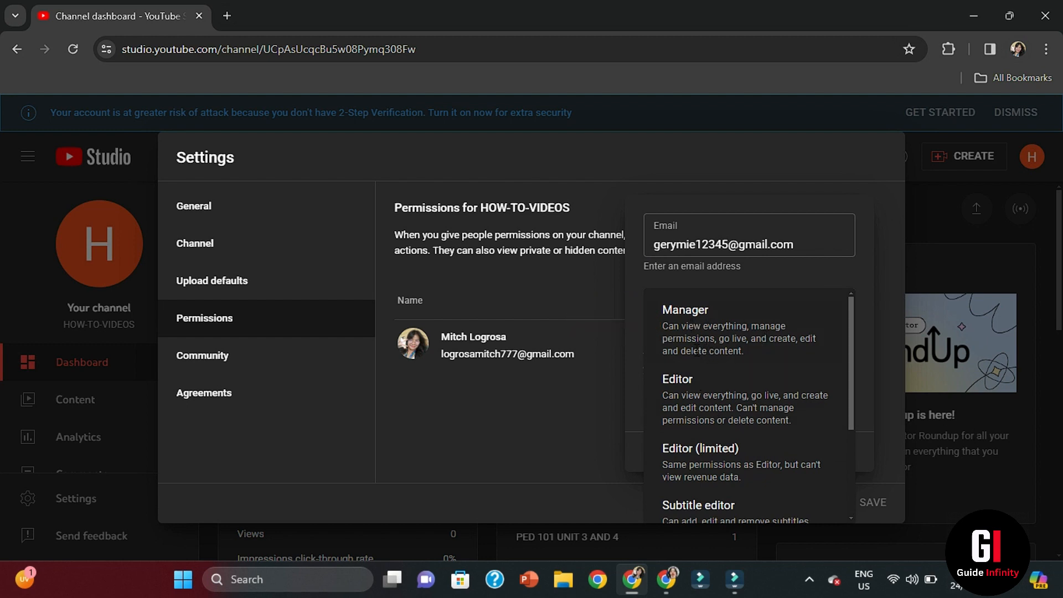
mouse_move(708, 334)
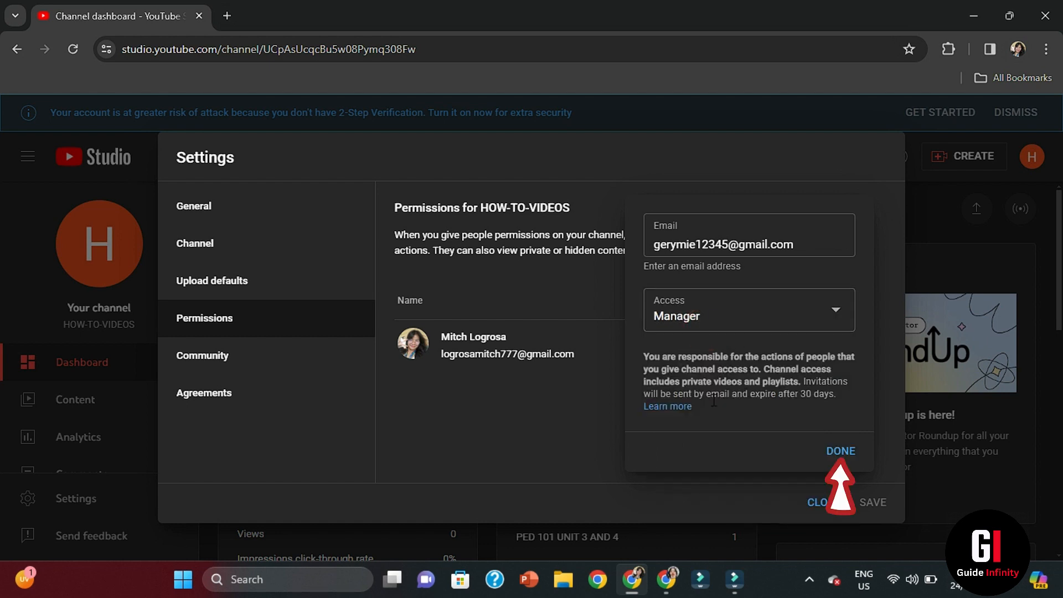
left_click(841, 452)
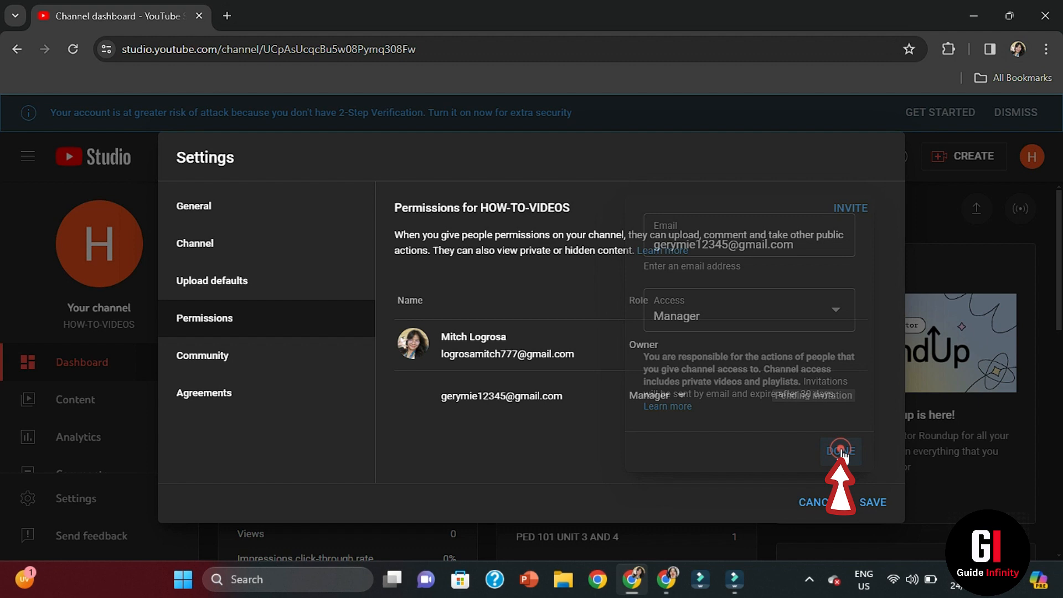
left_click(841, 451)
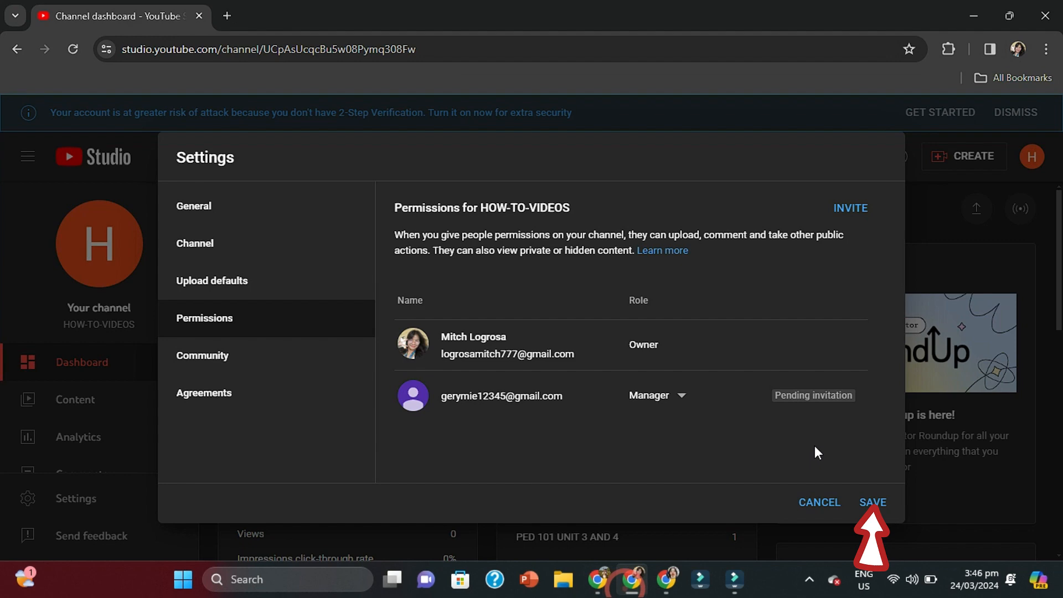
Save the new permission and proceed with the Google identity verification
left_click(872, 502)
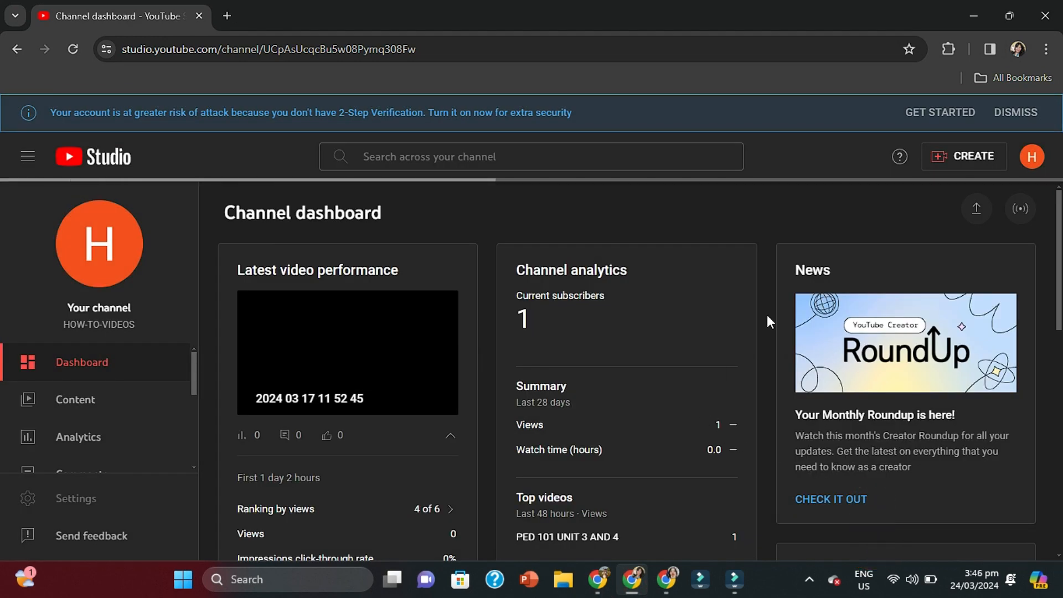
mouse_move(846, 264)
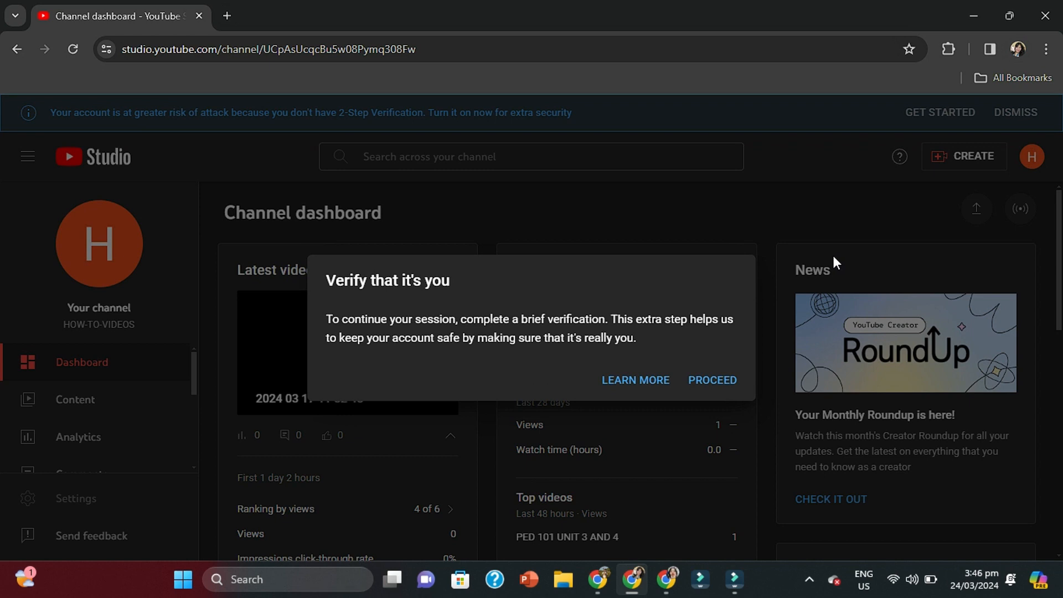
mouse_move(379, 314)
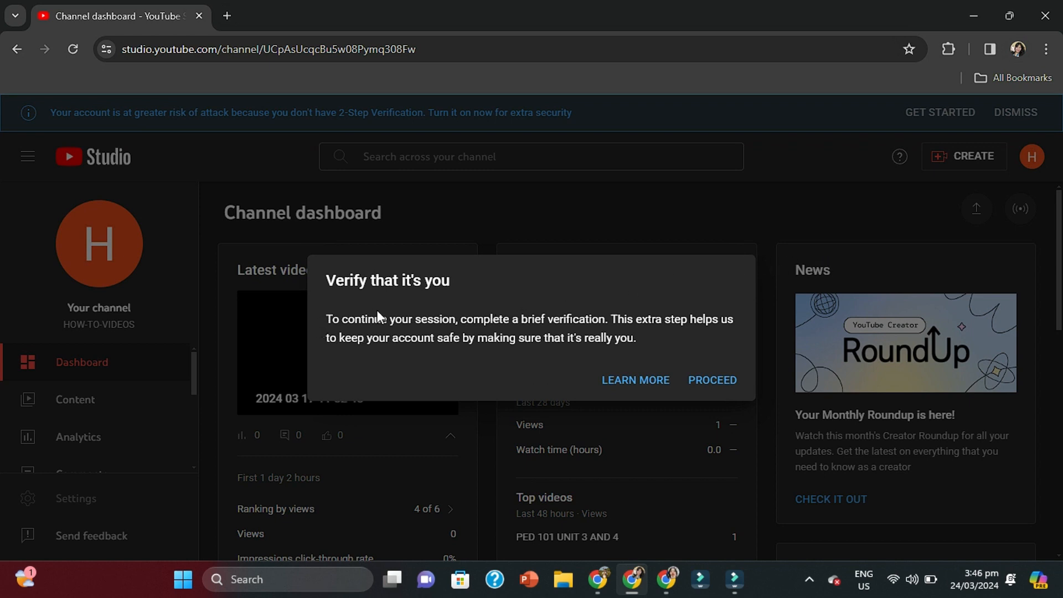
mouse_move(414, 298)
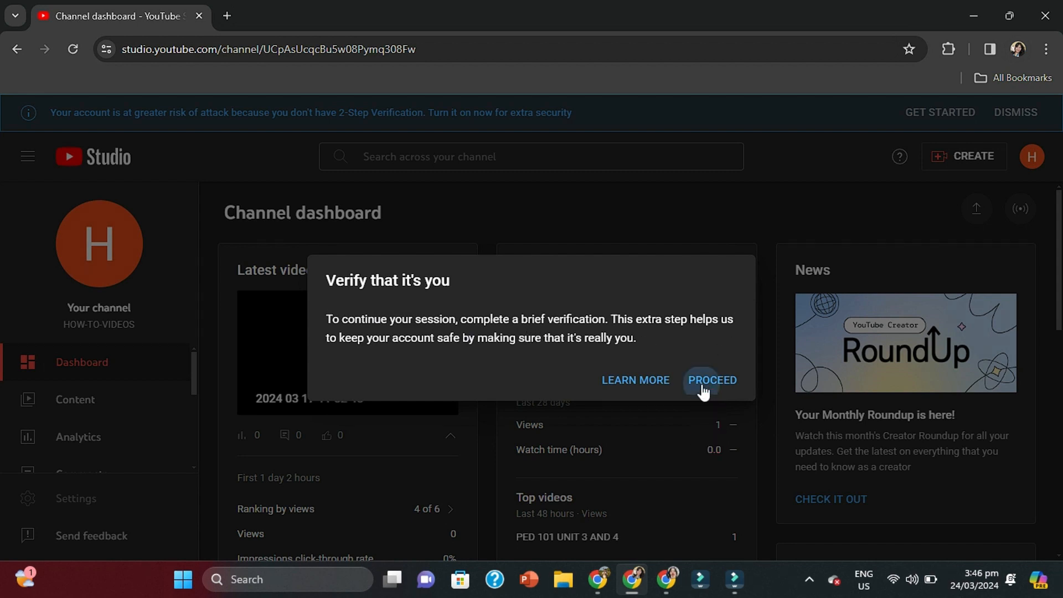
left_click(712, 380)
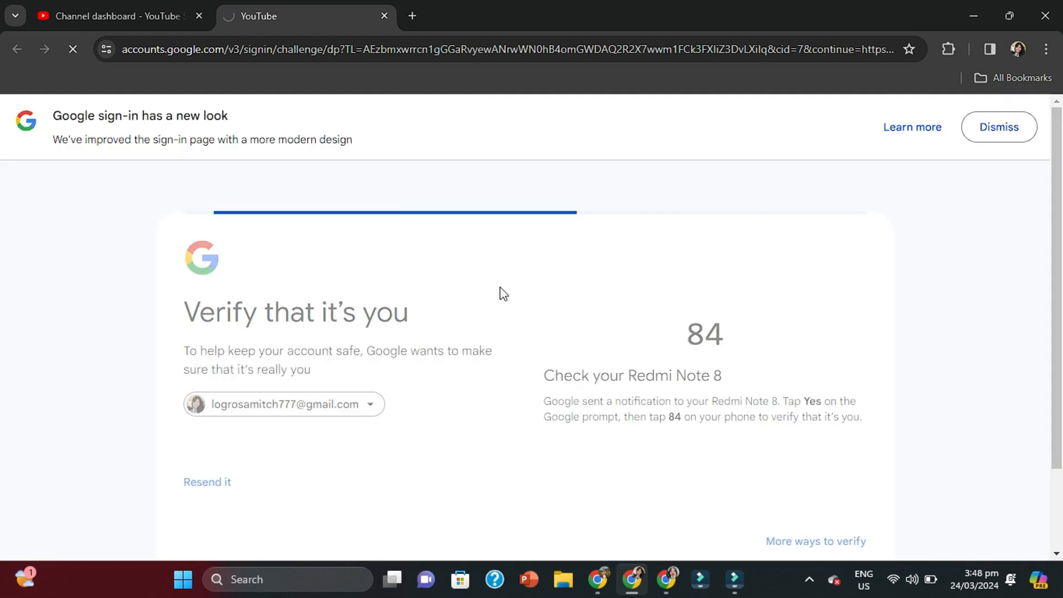
mouse_move(499, 298)
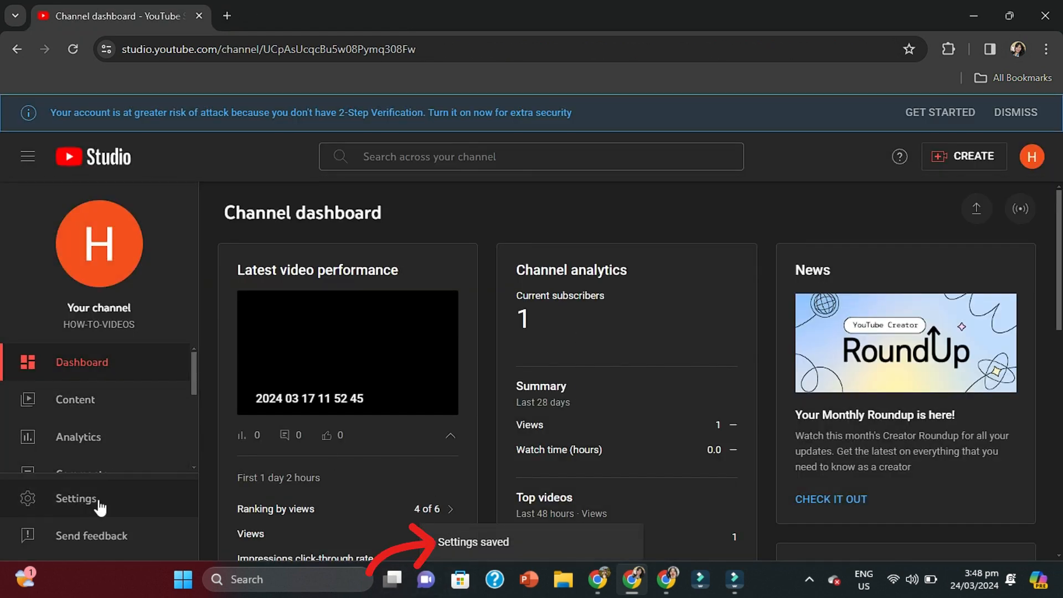
Revisit Permissions and accept the Manager invitation for the HOW-TO-VIDEOS channel
left_click(75, 498)
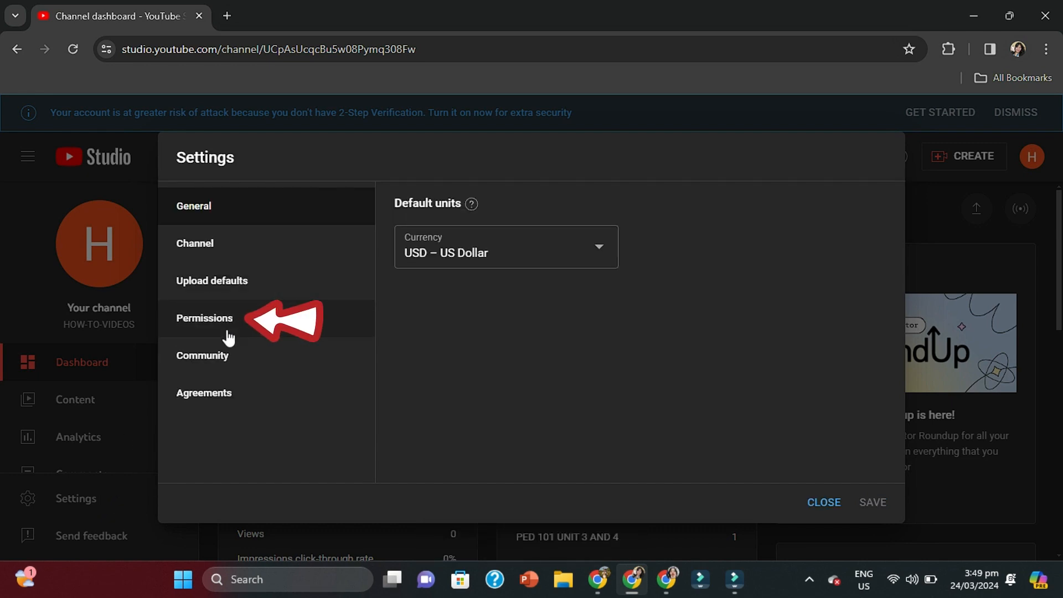
left_click(204, 317)
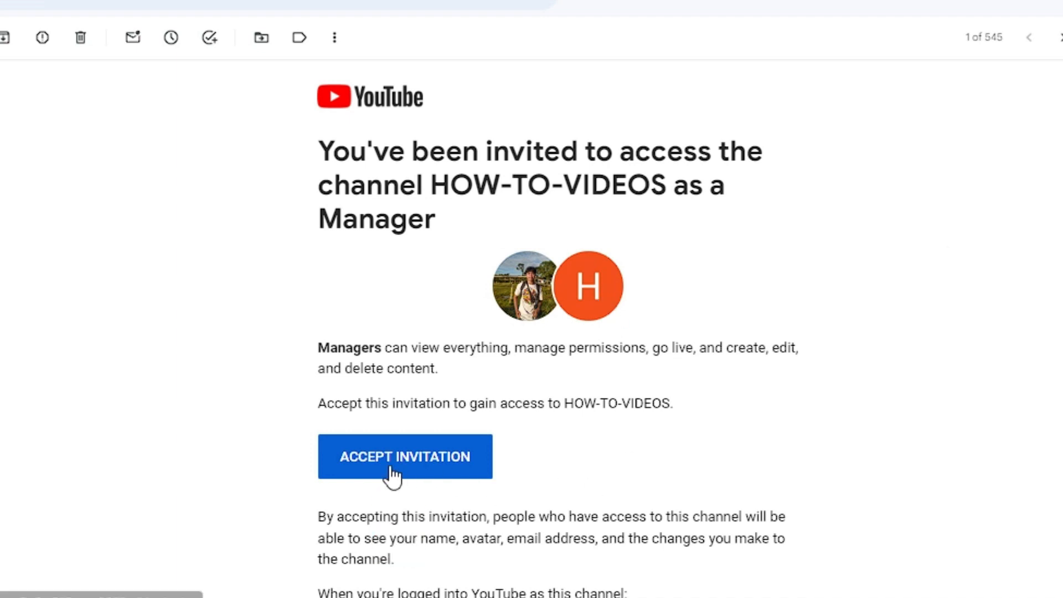
left_click(405, 457)
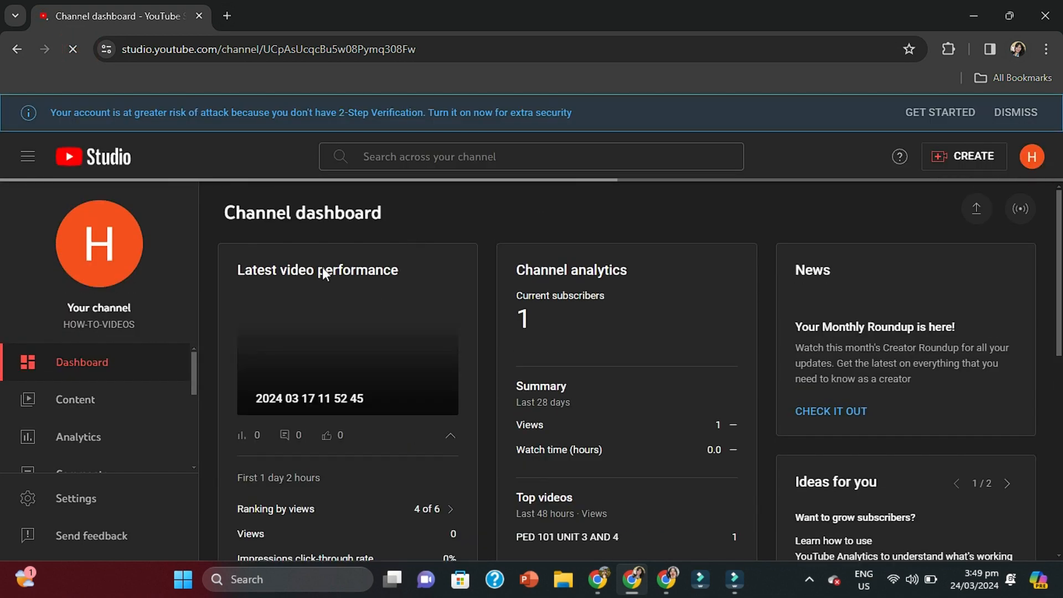
Return to Permissions and check the invitee's role options, confirming Manager
left_click(69, 500)
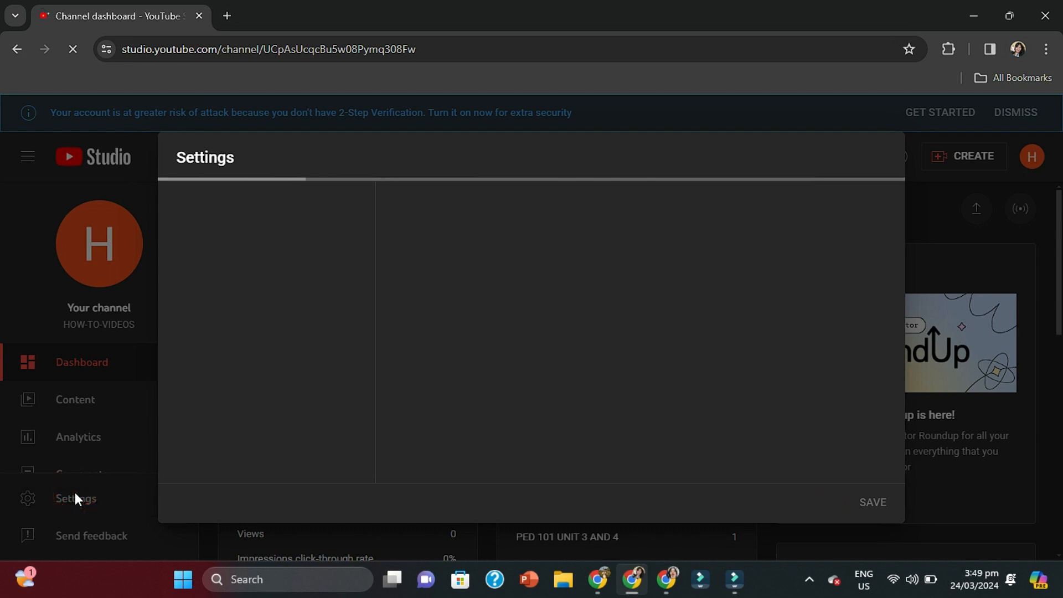
left_click(75, 499)
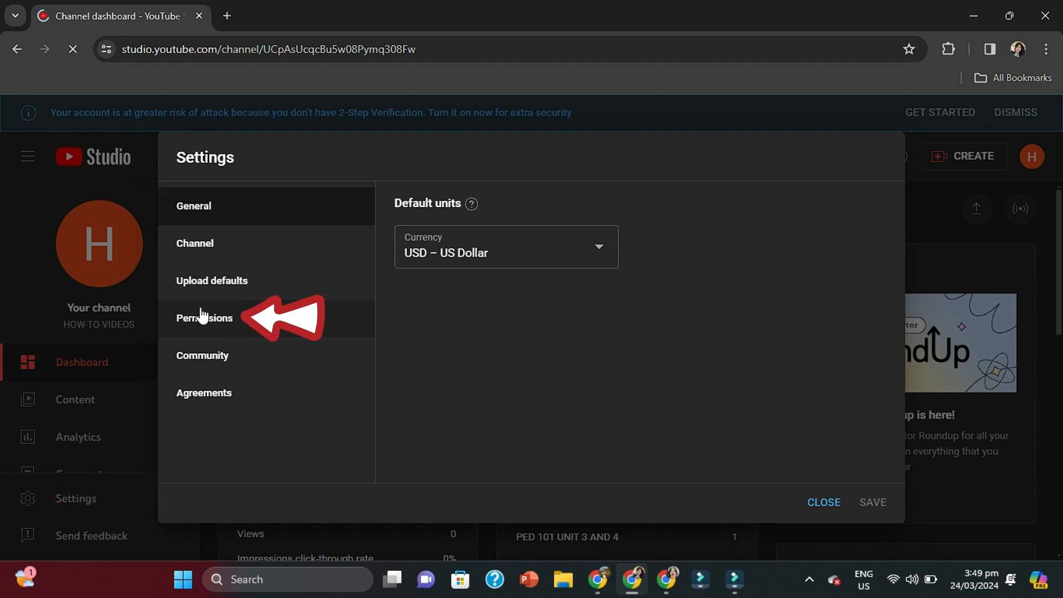
left_click(204, 318)
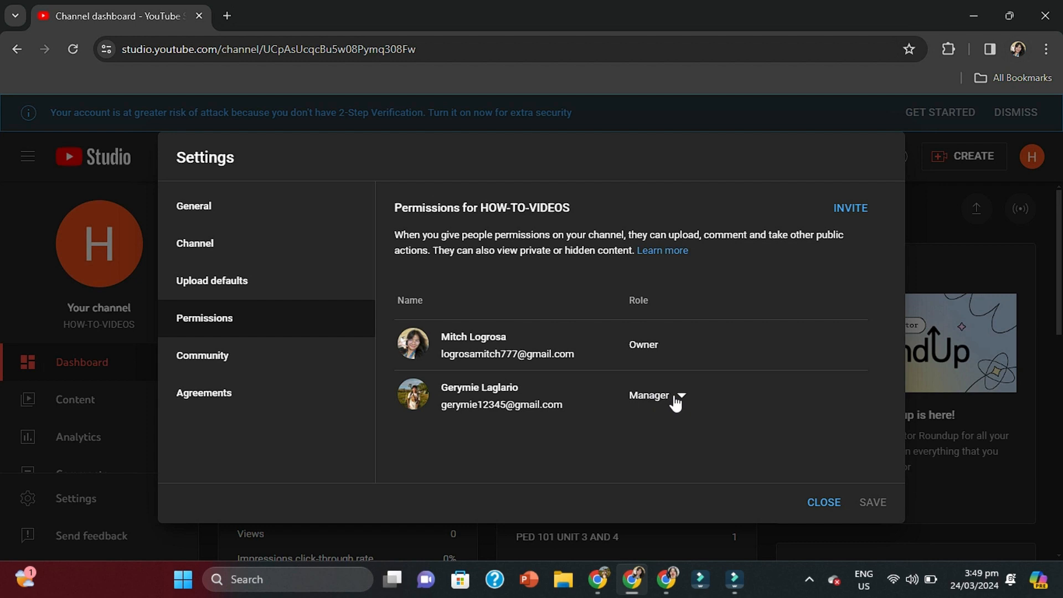
left_click(653, 396)
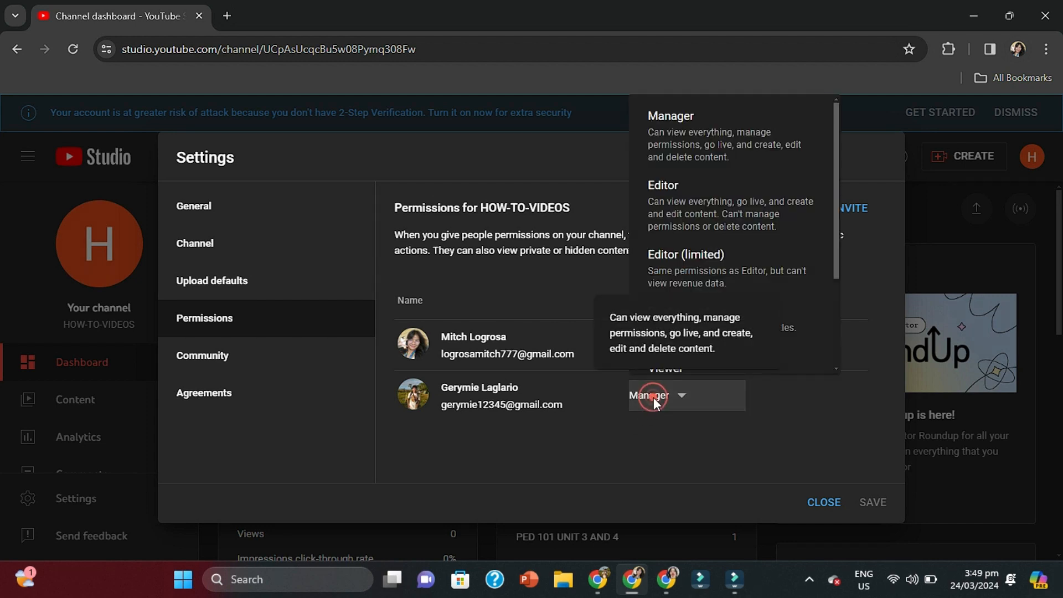